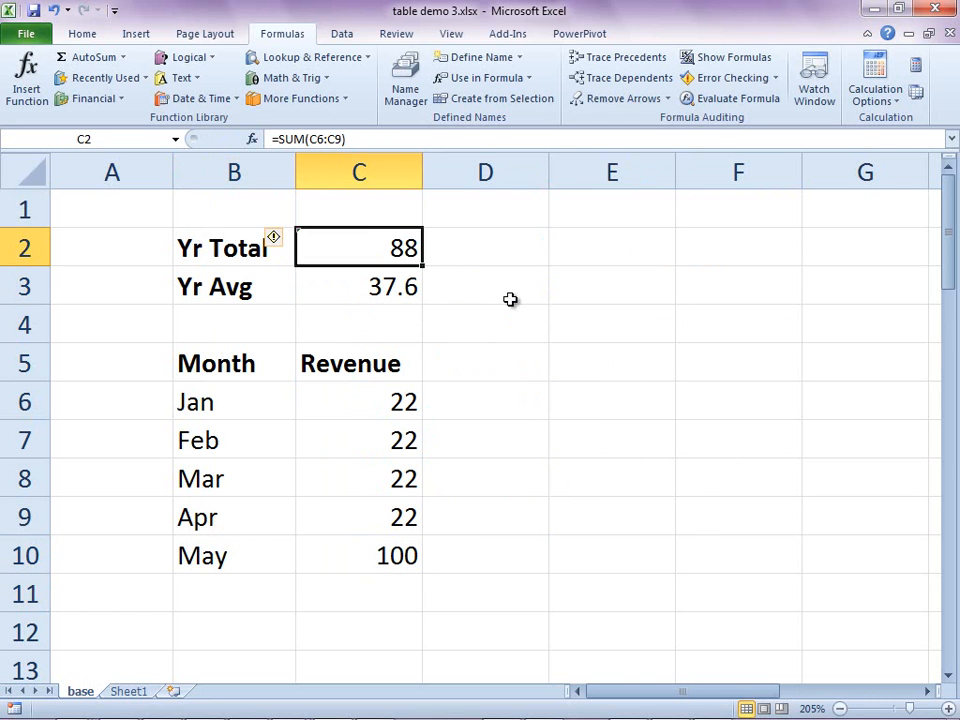
Update the Yr Total SUM in C2 to include May's 100, giving 188.
{"action": "left_click", "coordinate": [358, 208]}
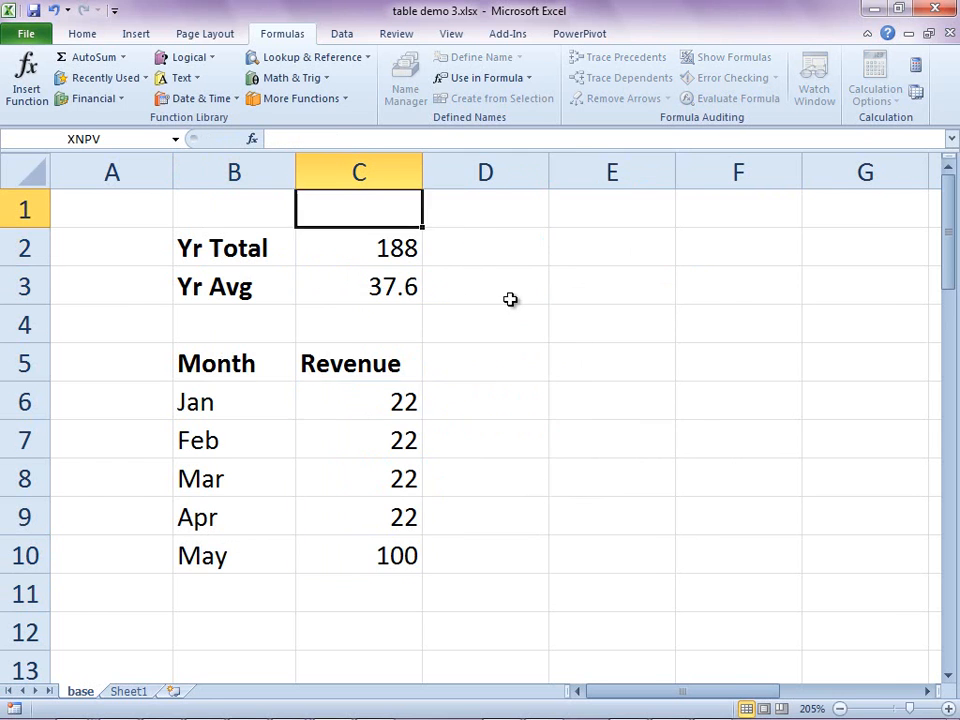
{"action": "left_click", "coordinate": [358, 400]}
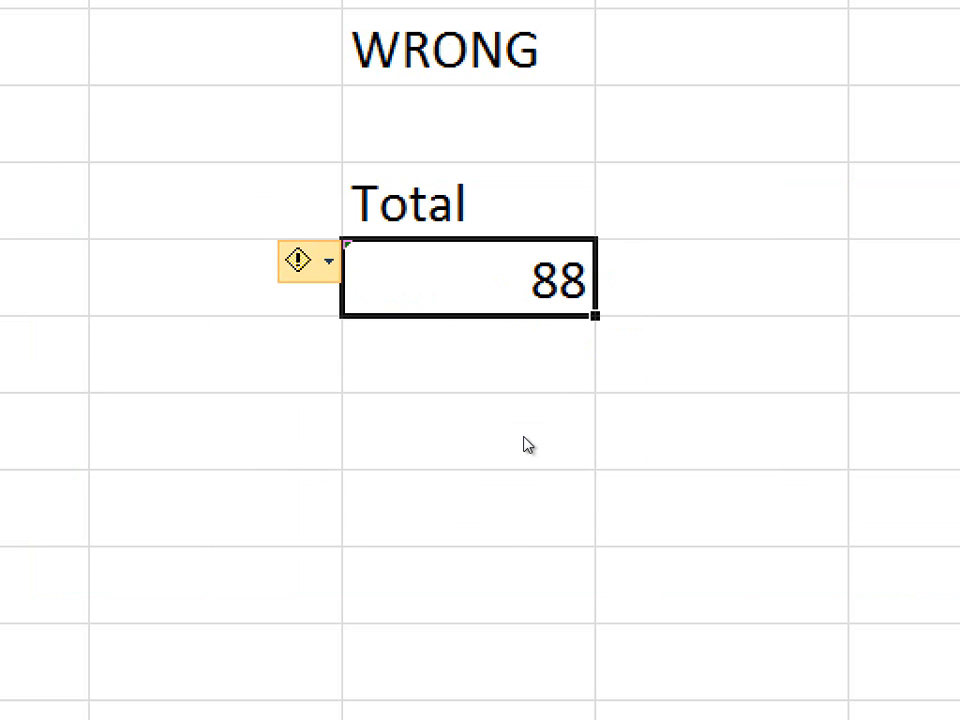
Fix the WRONG Total so its SUM covers C6:C10 and shows 188.
{"action": "left_click", "coordinate": [328, 260]}
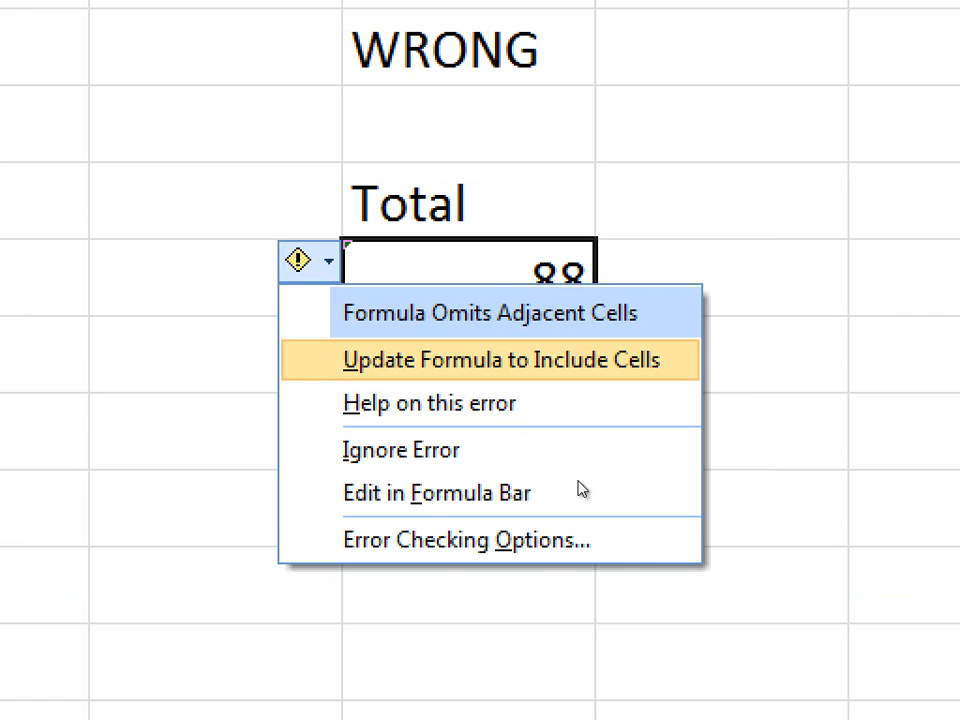
{"action": "left_click", "coordinate": [506, 360]}
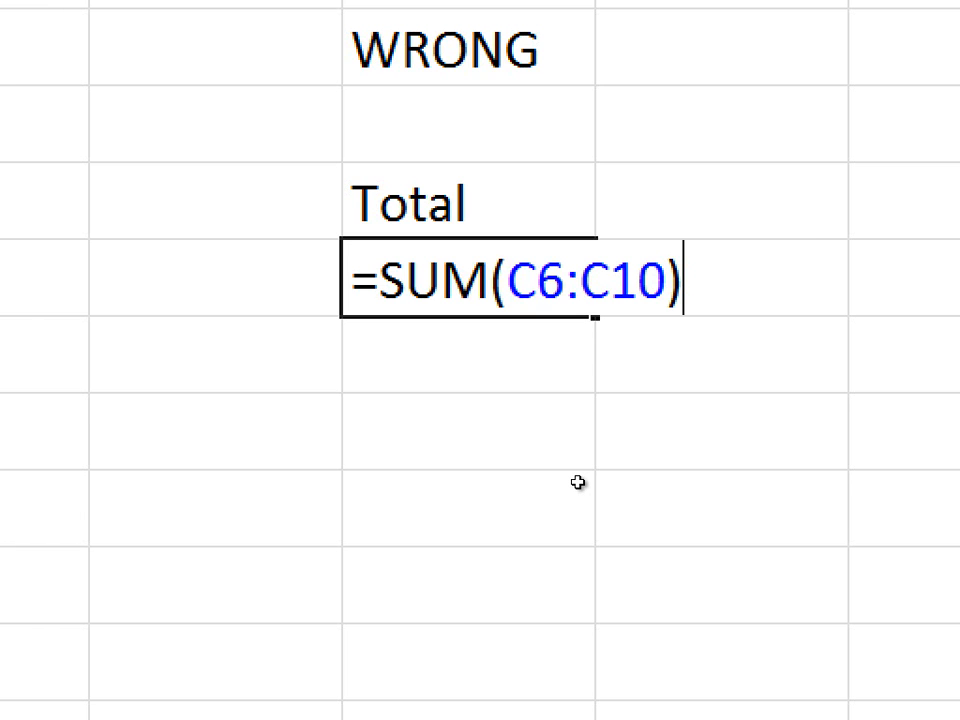
{"action": "key", "text": "Return"}
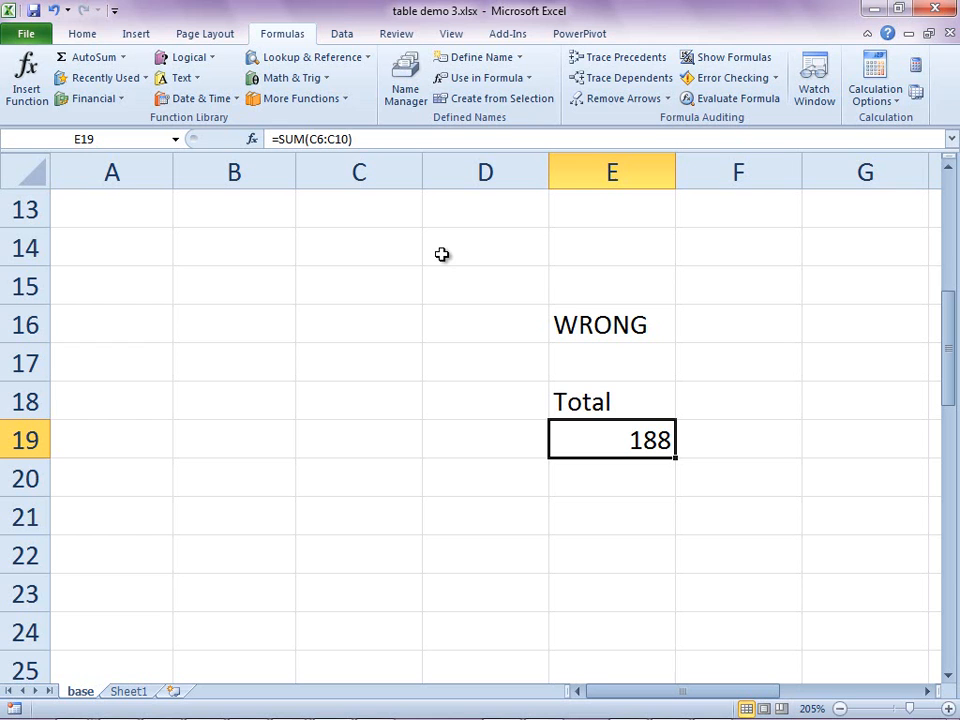
{"action": "mouse_move", "coordinate": [304, 40]}
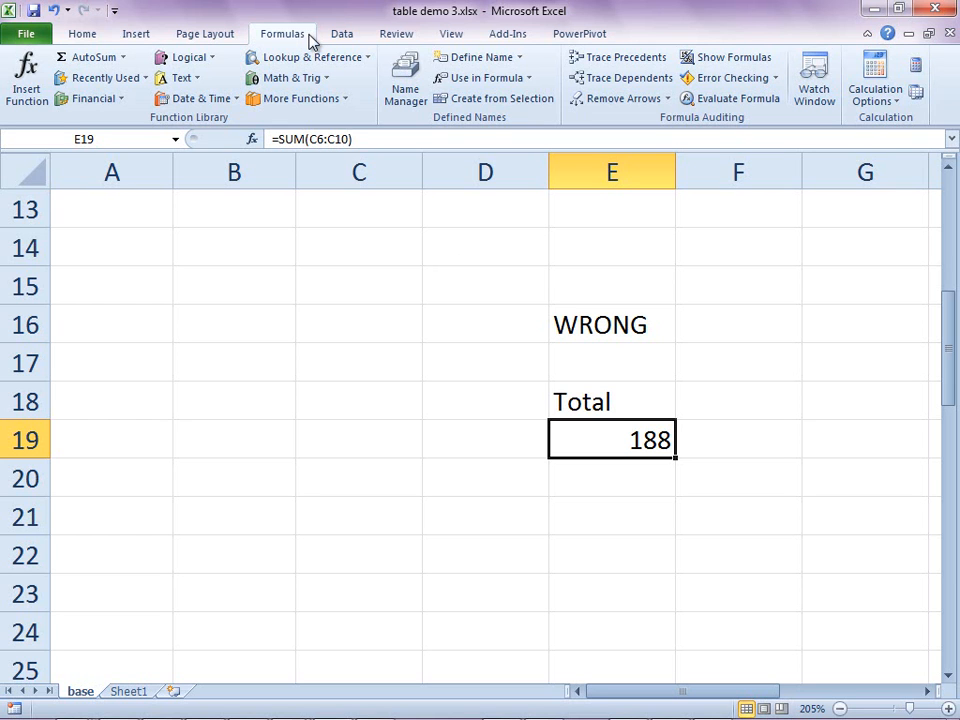
{"action": "mouse_move", "coordinate": [730, 78]}
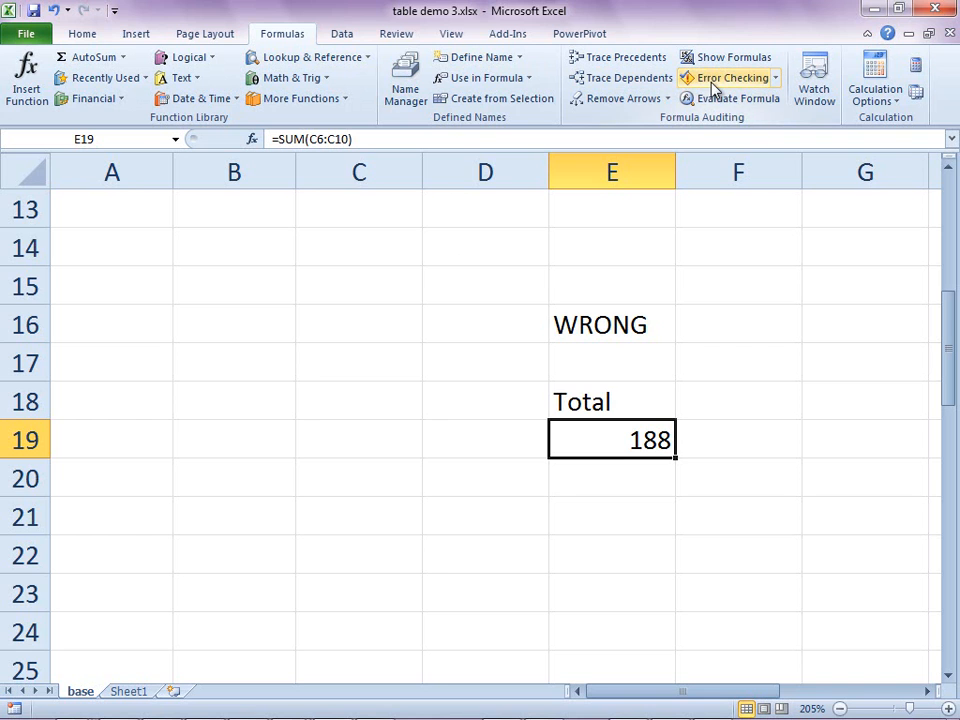
{"action": "left_click", "coordinate": [728, 76]}
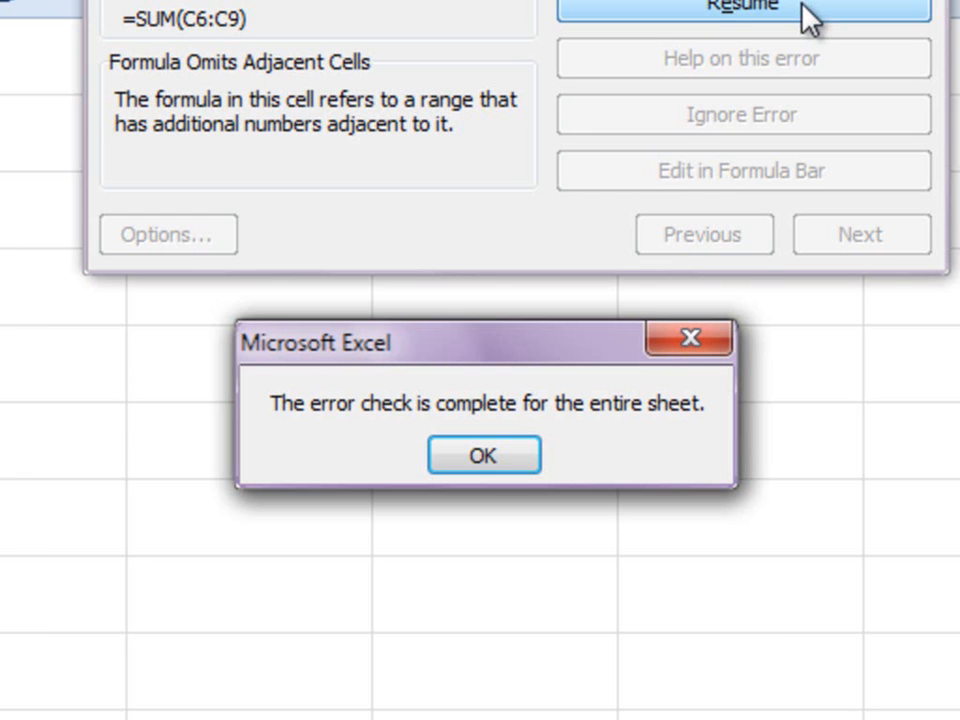
{"action": "left_click", "coordinate": [484, 456]}
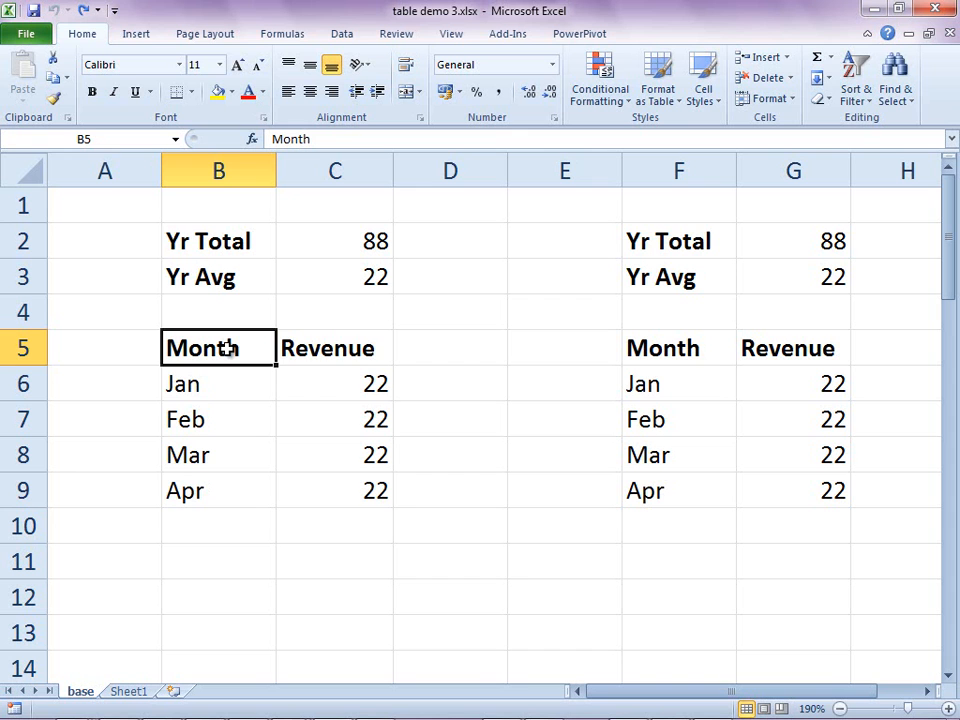
Convert the Month/Revenue range B5:C9 into a table with headers.
{"action": "left_click_drag", "start_coordinate": [204, 348], "coordinate": [334, 490]}
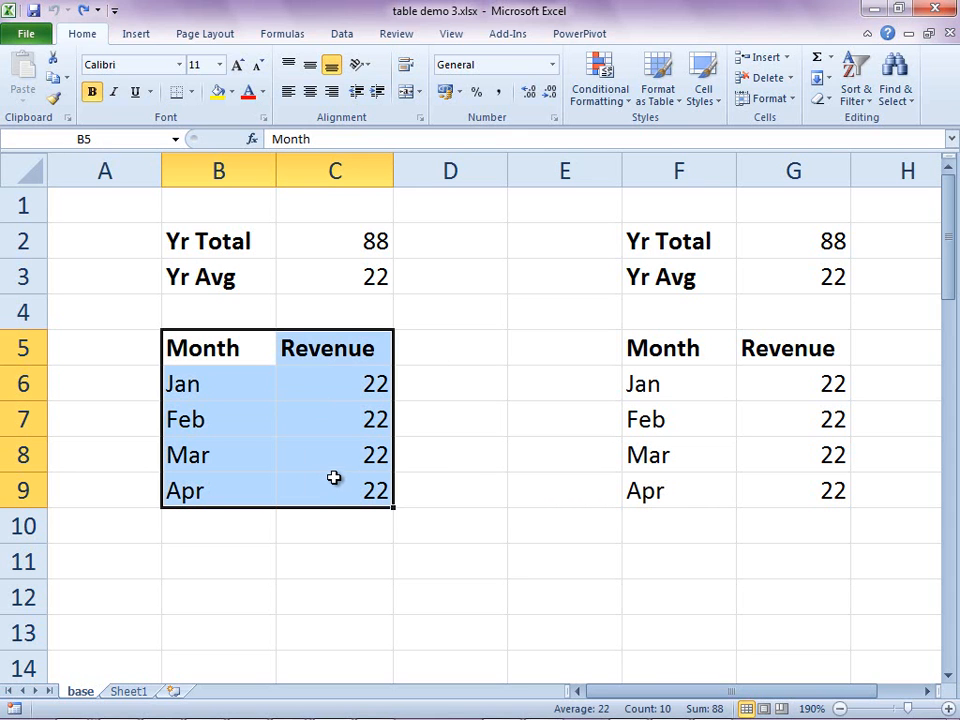
{"action": "left_click", "coordinate": [136, 32]}
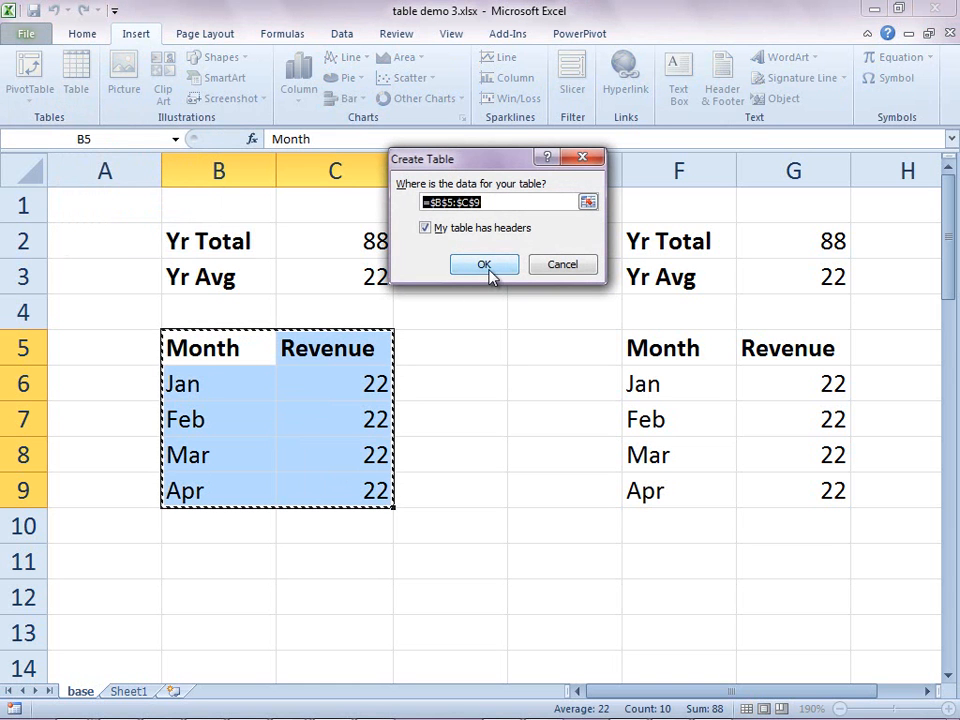
{"action": "mouse_move", "coordinate": [398, 296]}
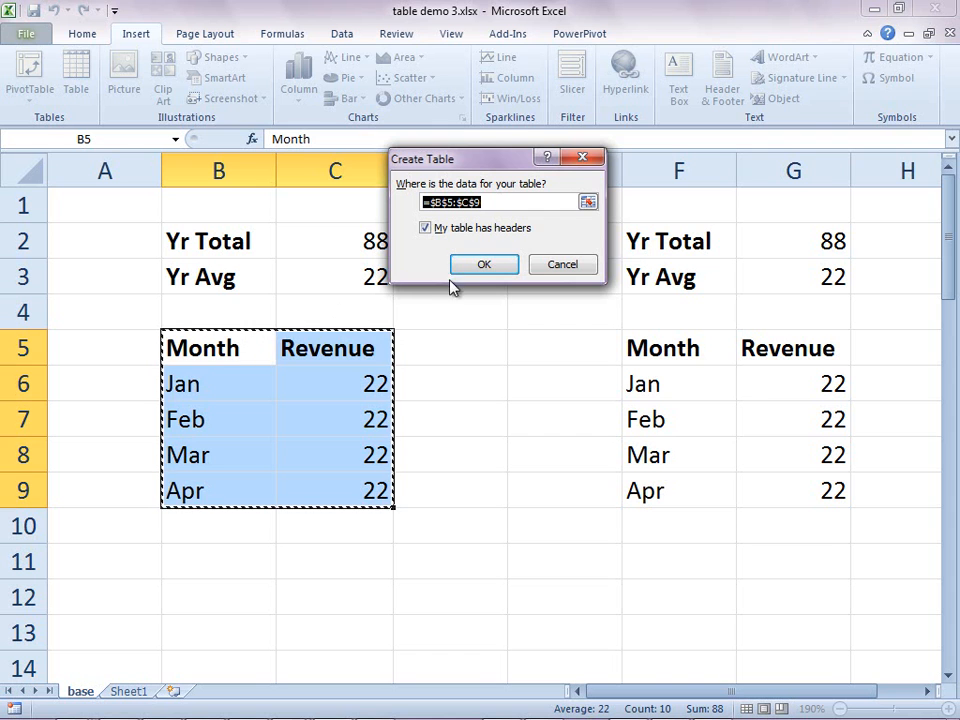
{"action": "left_click", "coordinate": [484, 264]}
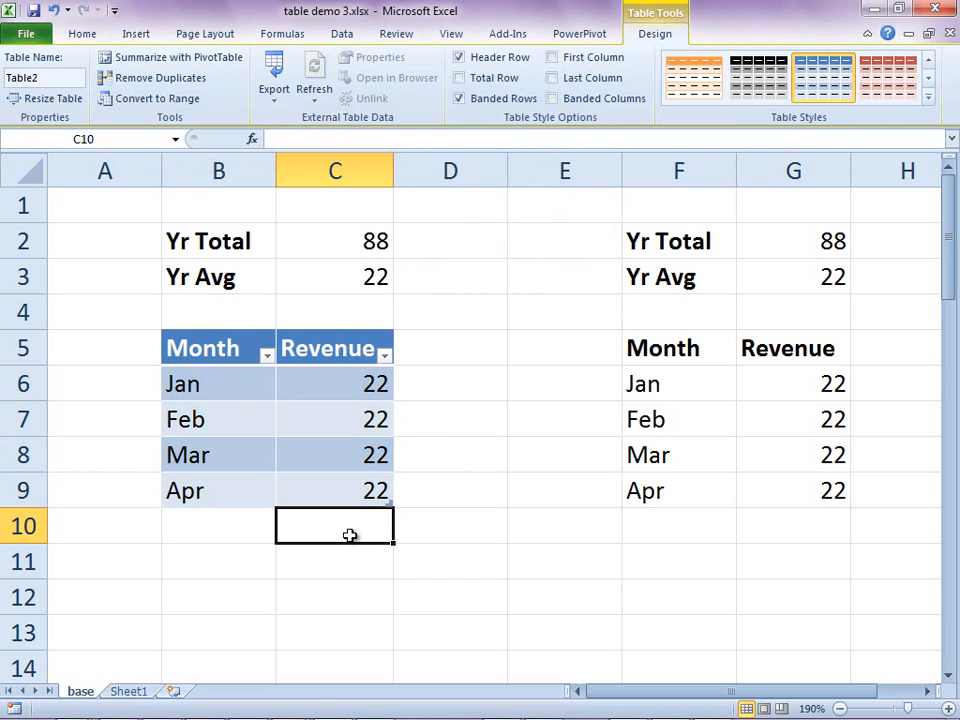
Enter 20 in C10 below April so the table expands to include it.
{"action": "type", "text": "20"}
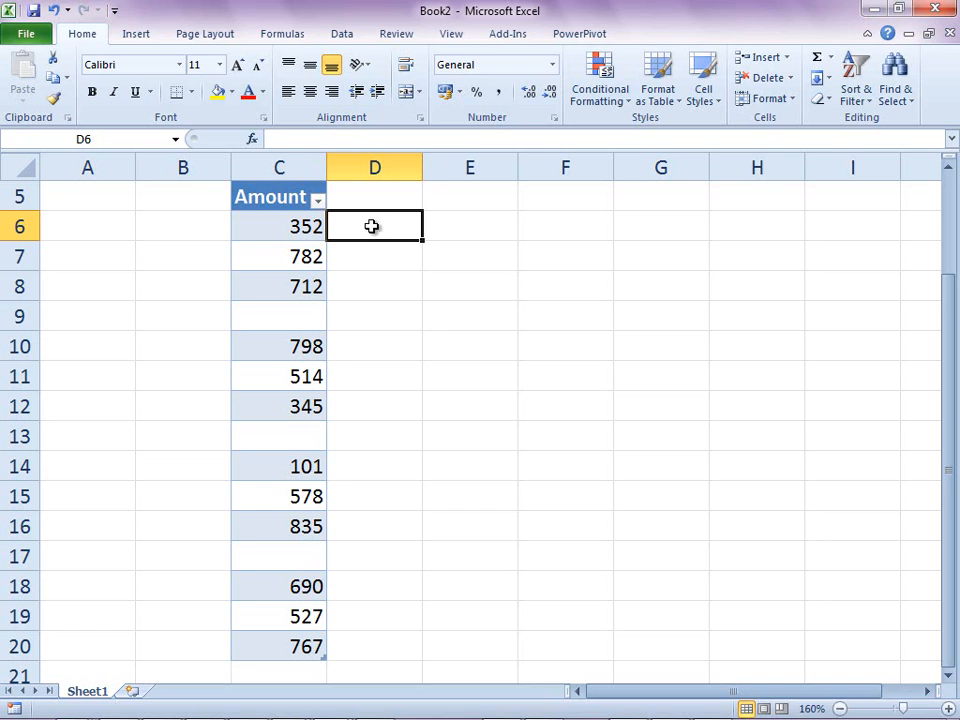
Add a calculated column =c6/22 that the Amount table fills down every row.
{"action": "type", "text": "=c"}
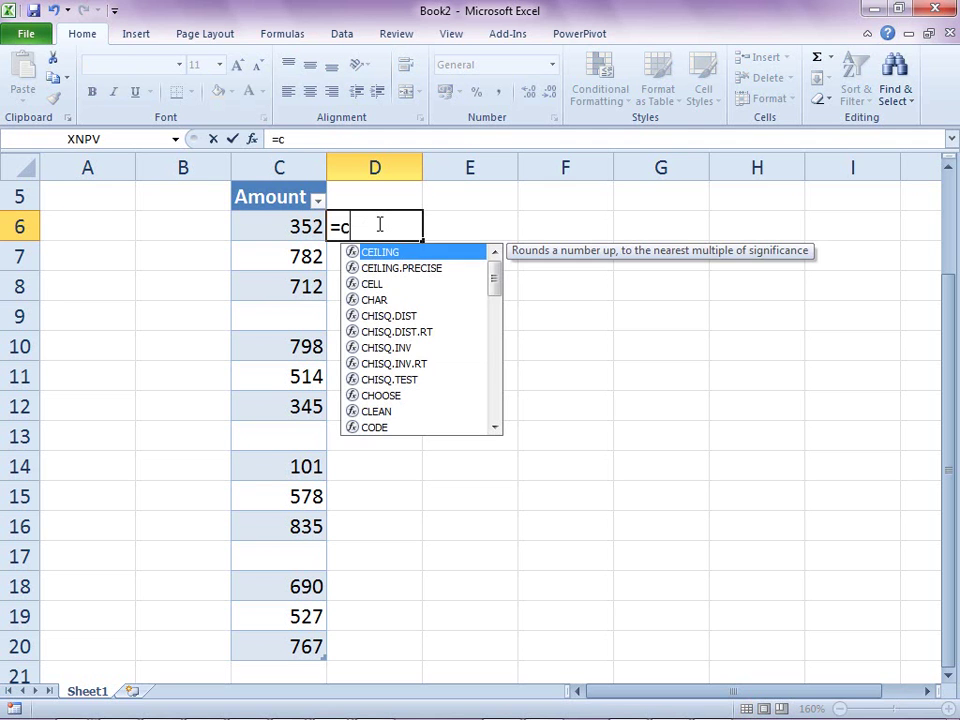
{"action": "type", "text": "6/22"}
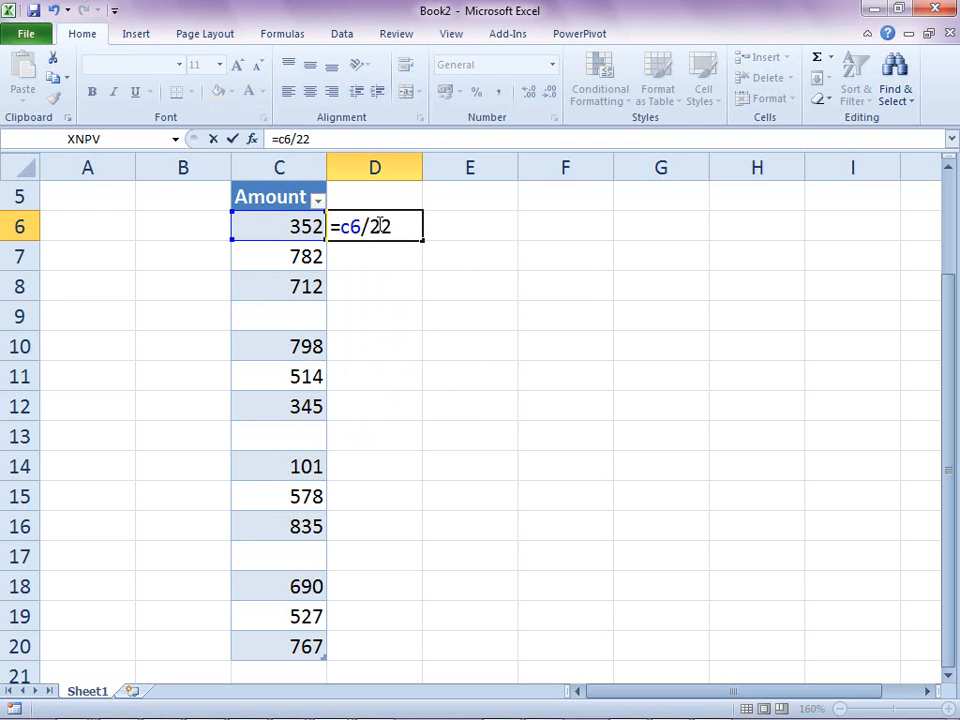
{"action": "key", "text": "Return"}
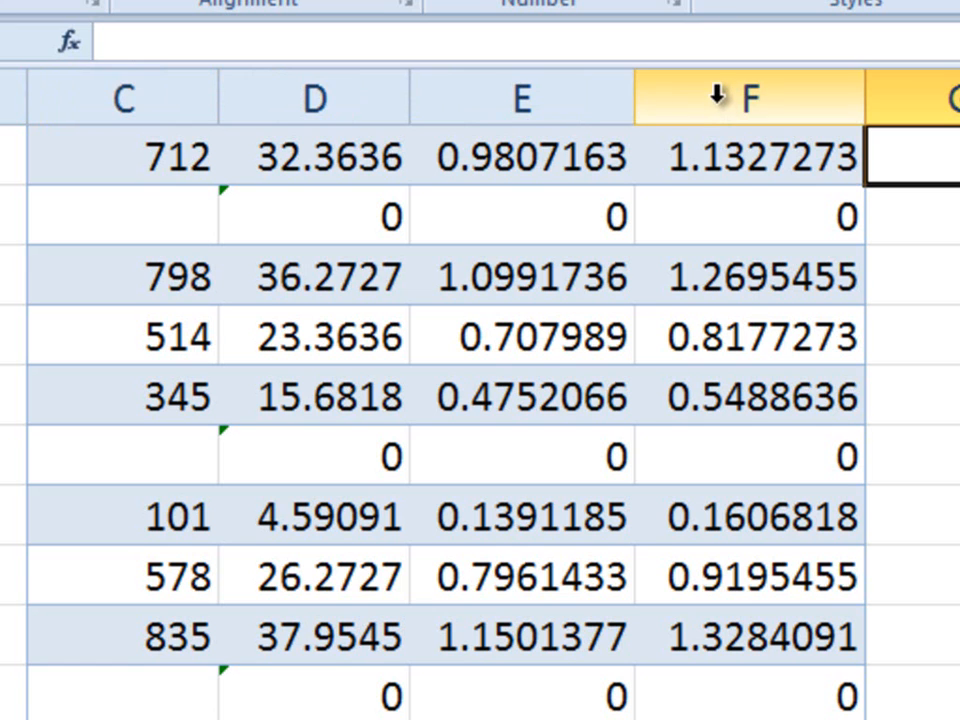
{"action": "left_click", "coordinate": [744, 276]}
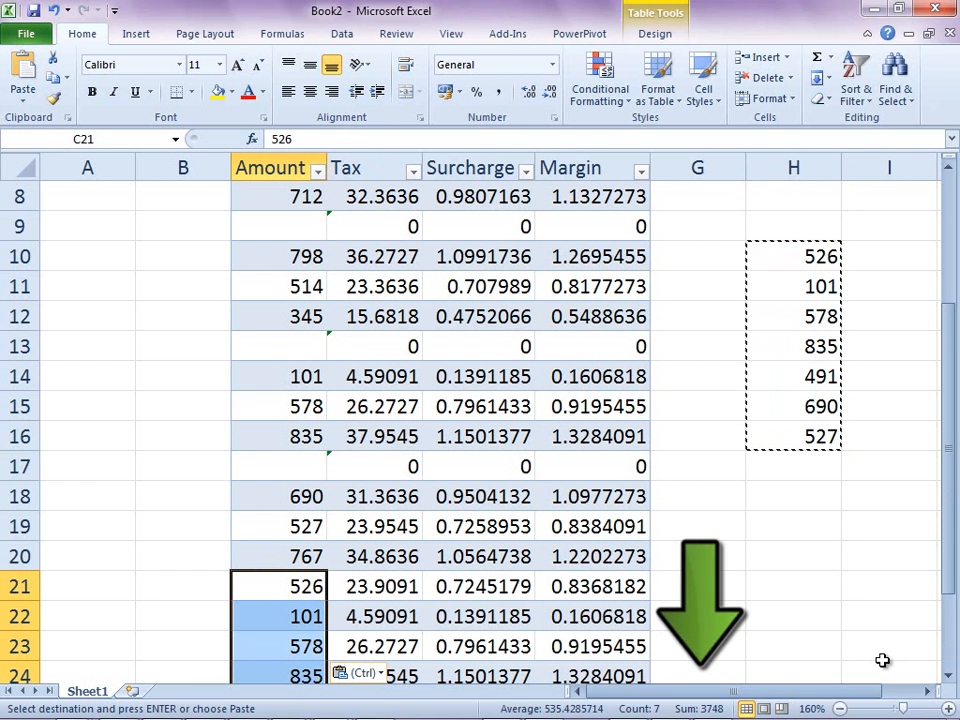
Rename the table from Table1 to Revenue in the Table Name box.
{"action": "left_click", "coordinate": [656, 32]}
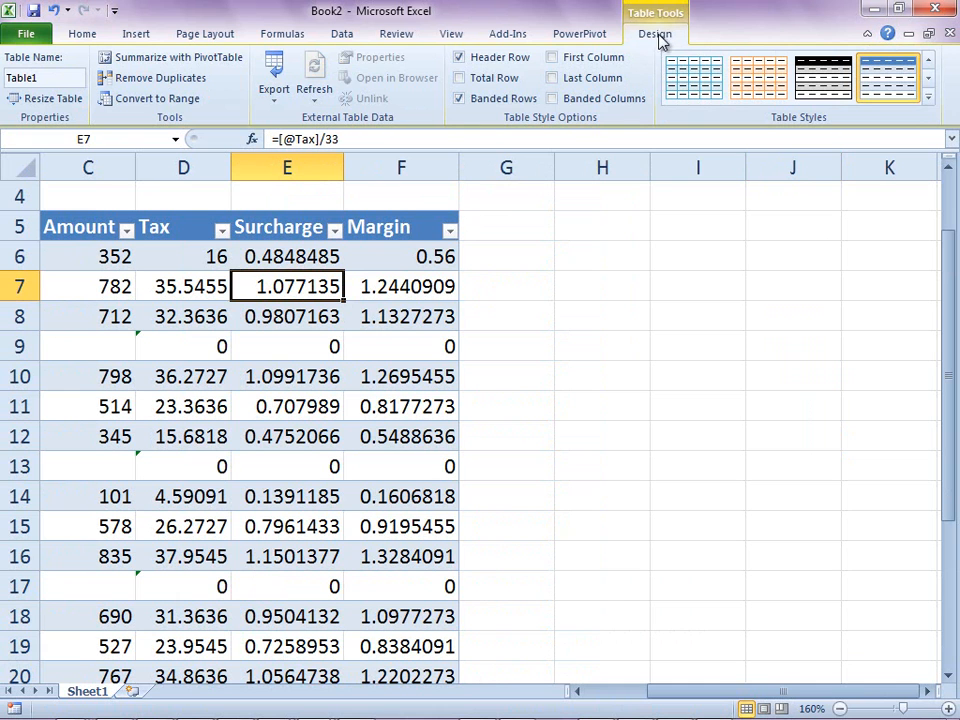
{"action": "mouse_move", "coordinate": [8, 84]}
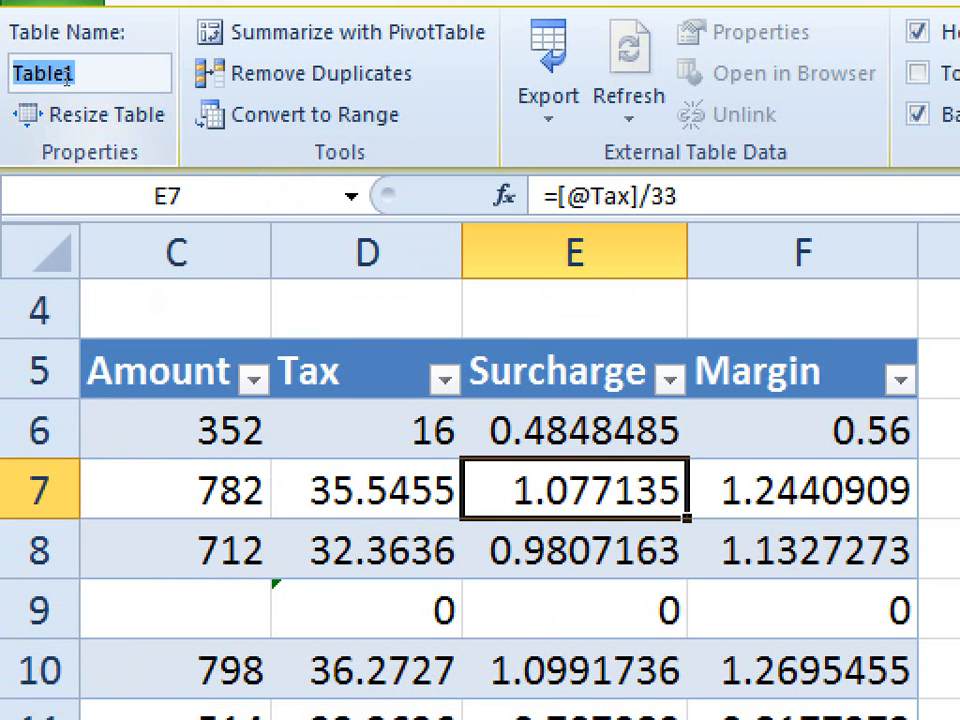
{"action": "type", "text": "Revenue"}
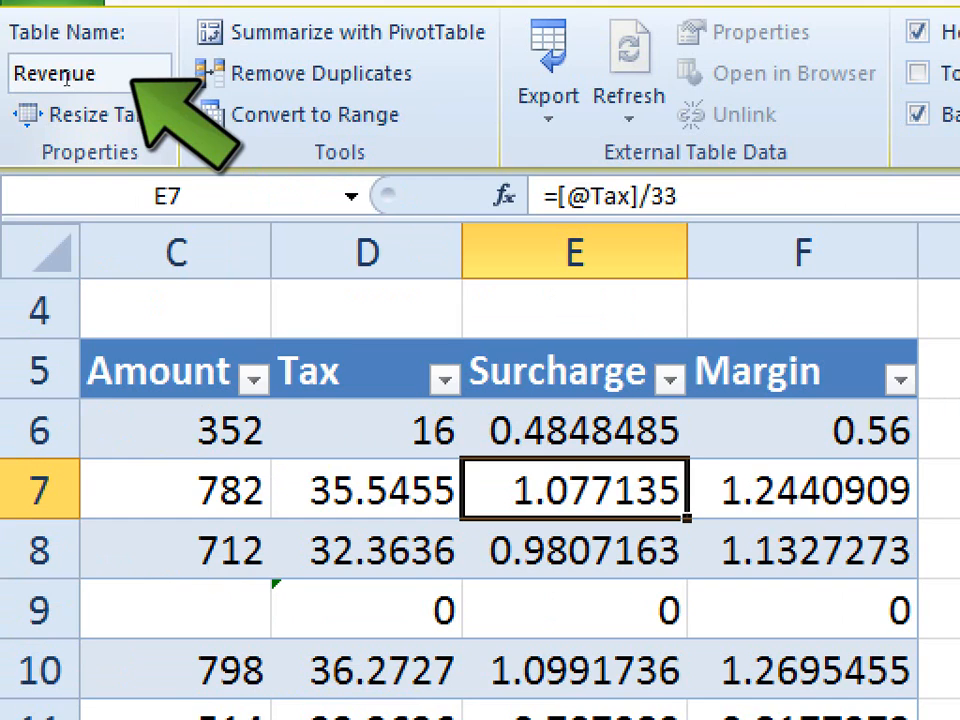
Start a =sum(Revenue[ formula in column H using a structured reference.
{"action": "type", "text": "=sum"}
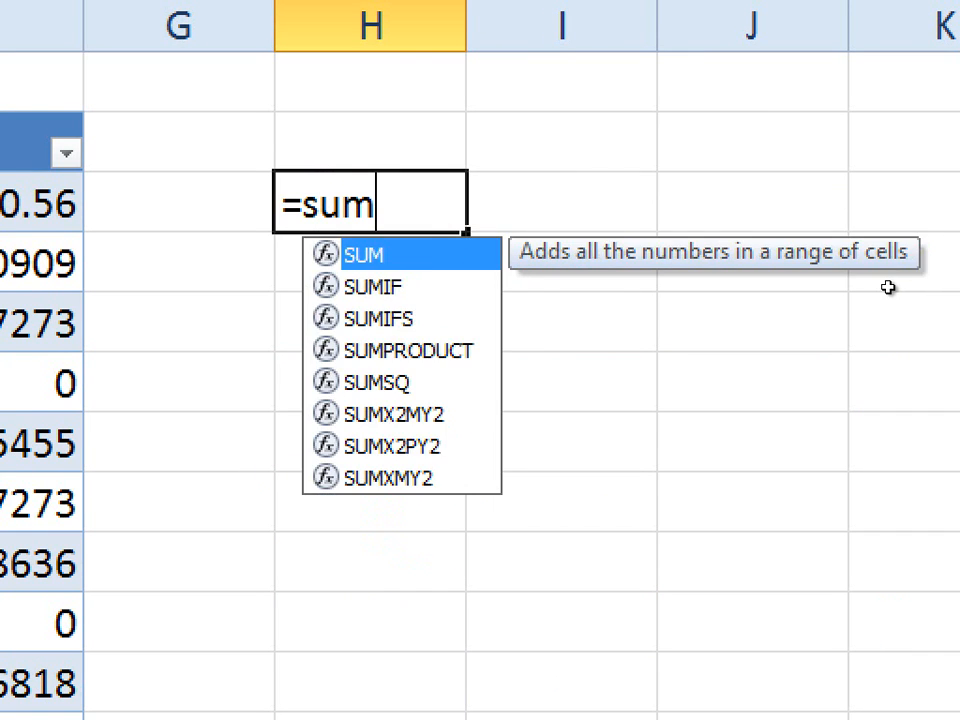
{"action": "type", "text": "(re"}
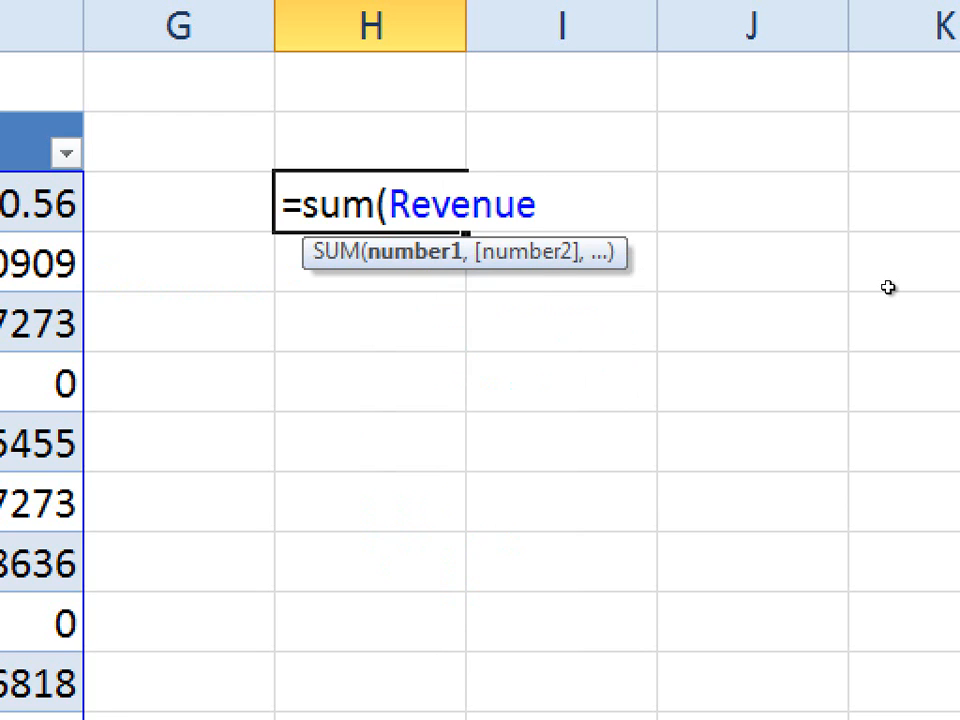
{"action": "type", "text": "["}
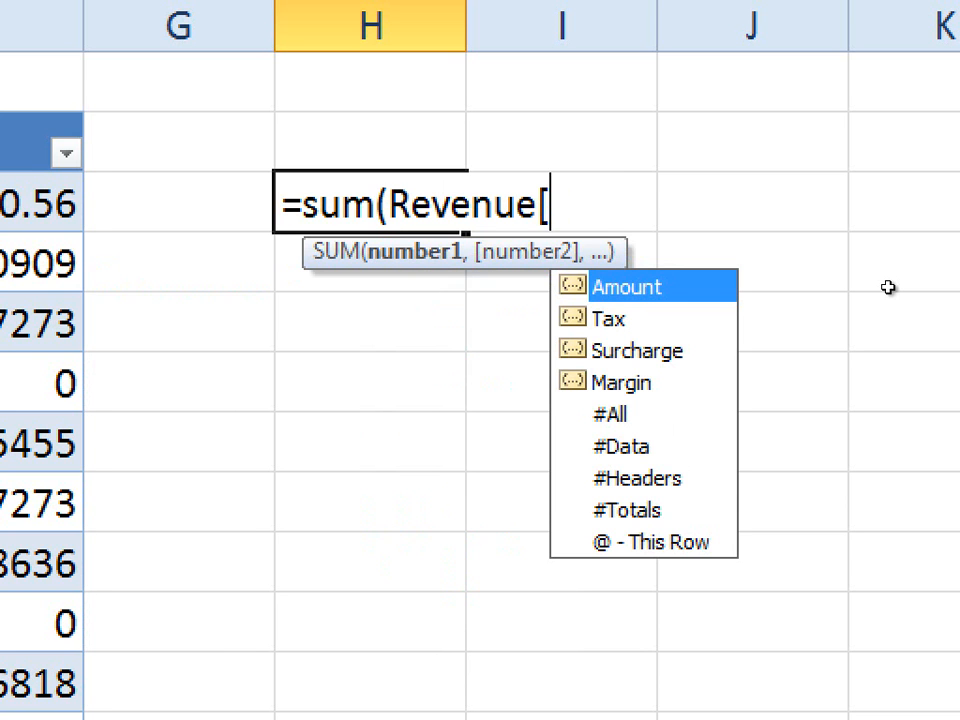